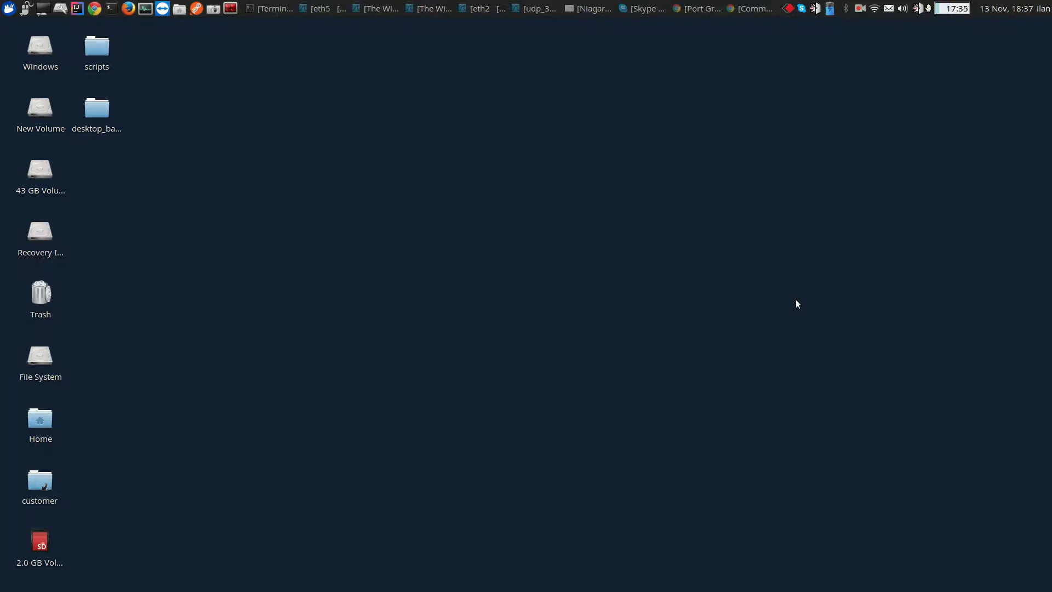
mouse_move(808, 343)
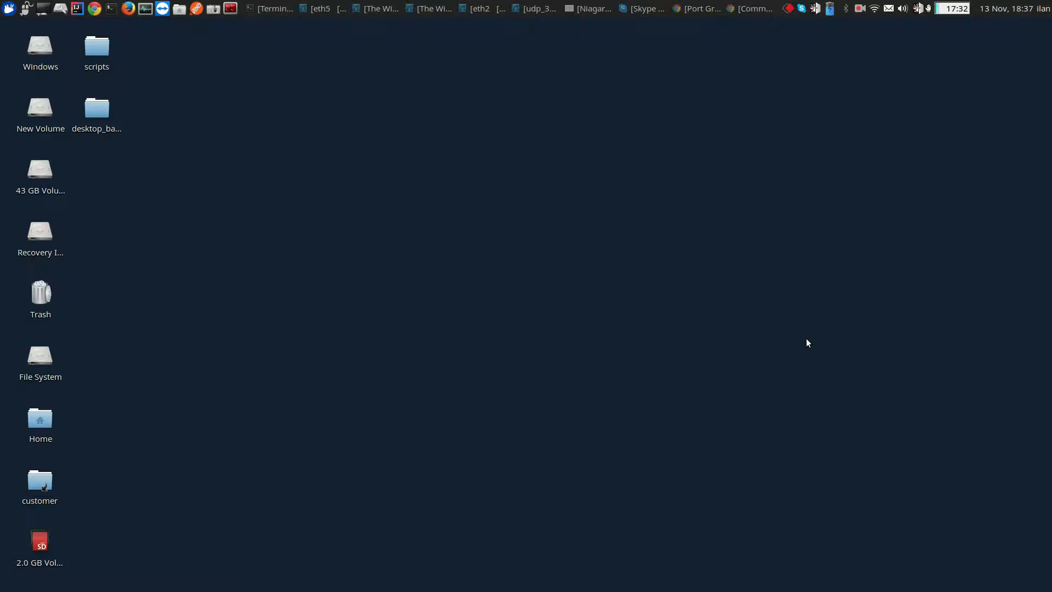
mouse_move(789, 341)
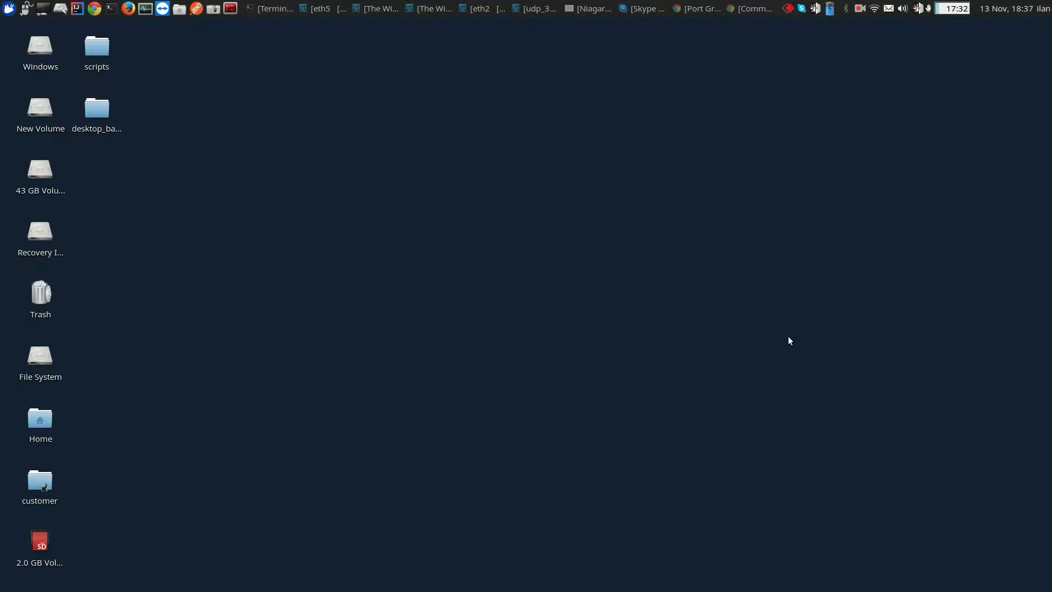
mouse_move(758, 339)
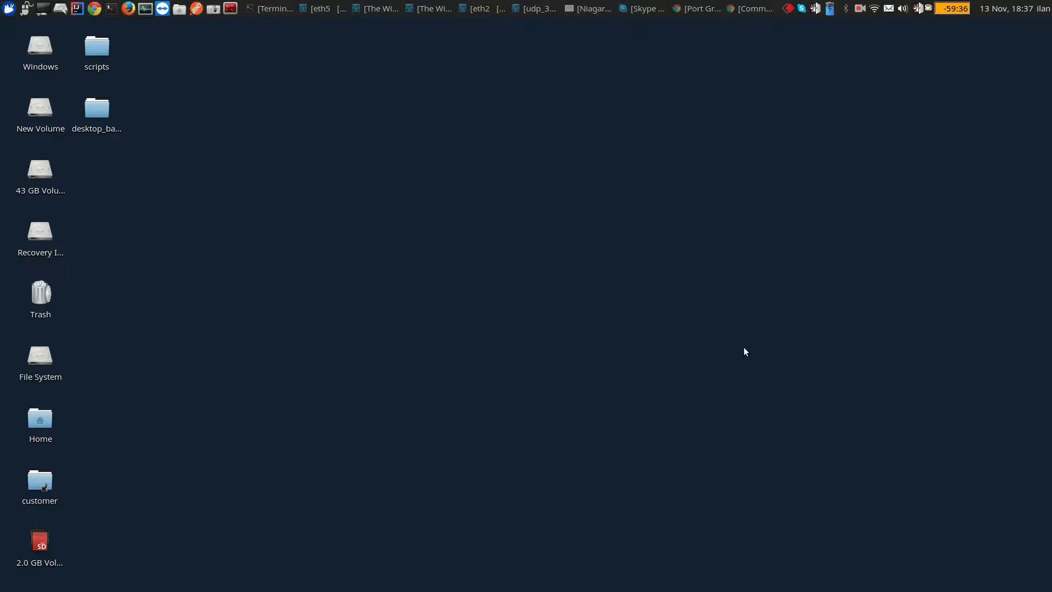
Bring the Niagara_demo.jpg network topology diagram into view in Image Viewer.
left_click(591, 9)
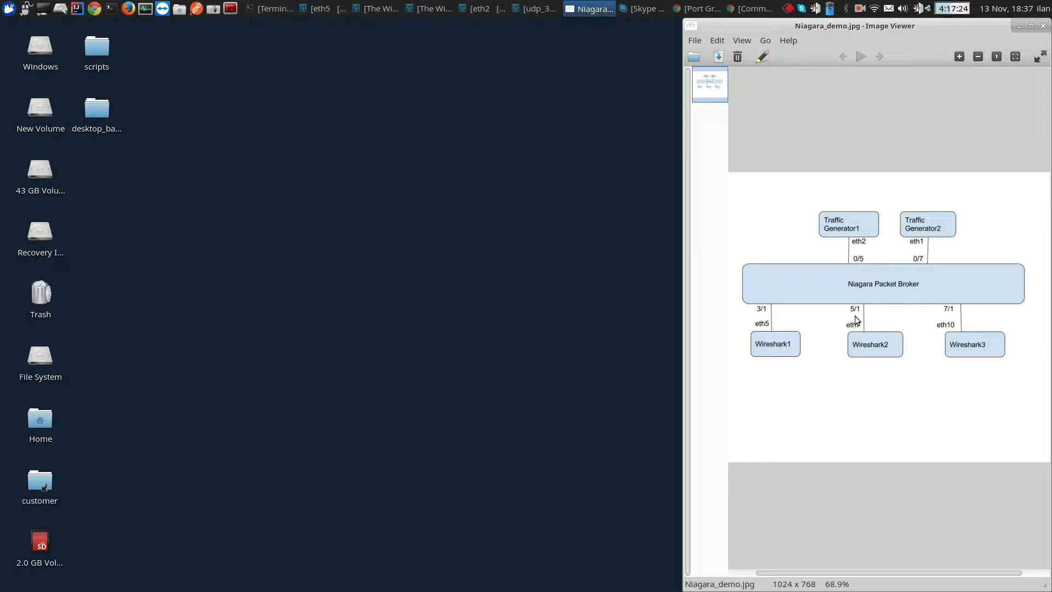
mouse_move(855, 214)
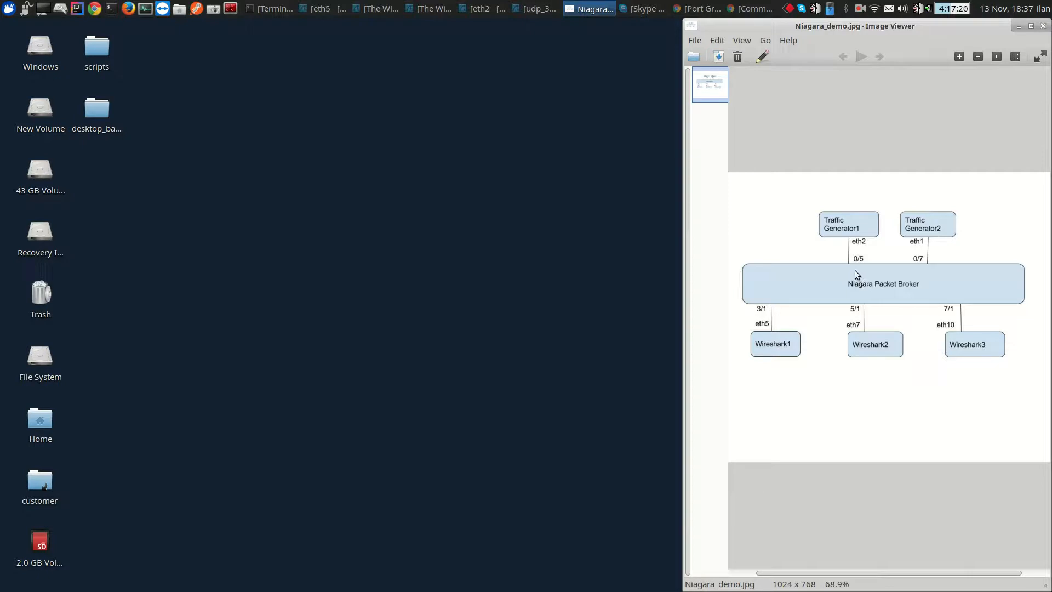
mouse_move(778, 327)
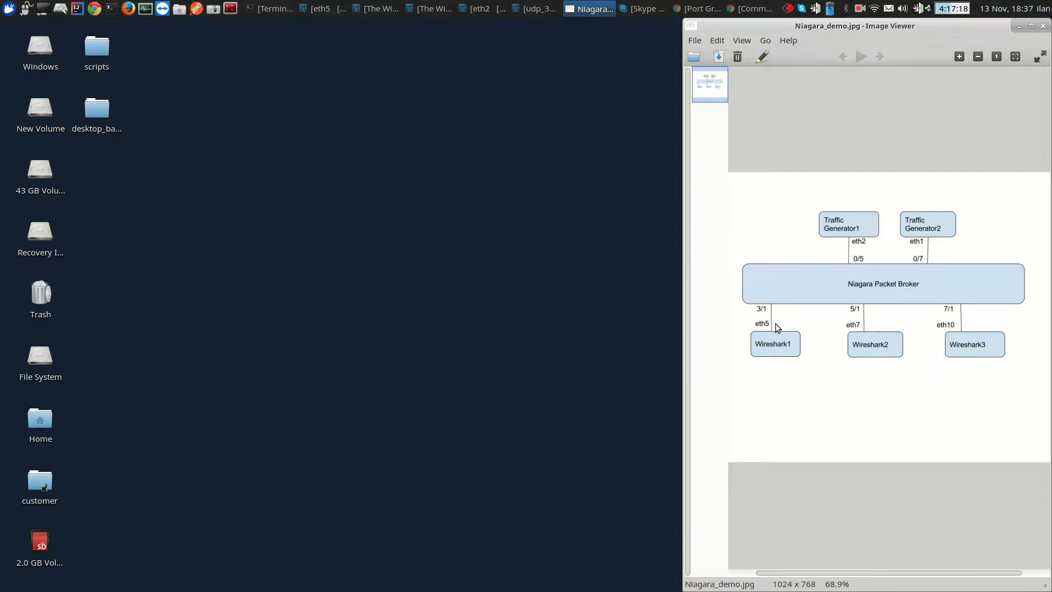
mouse_move(960, 346)
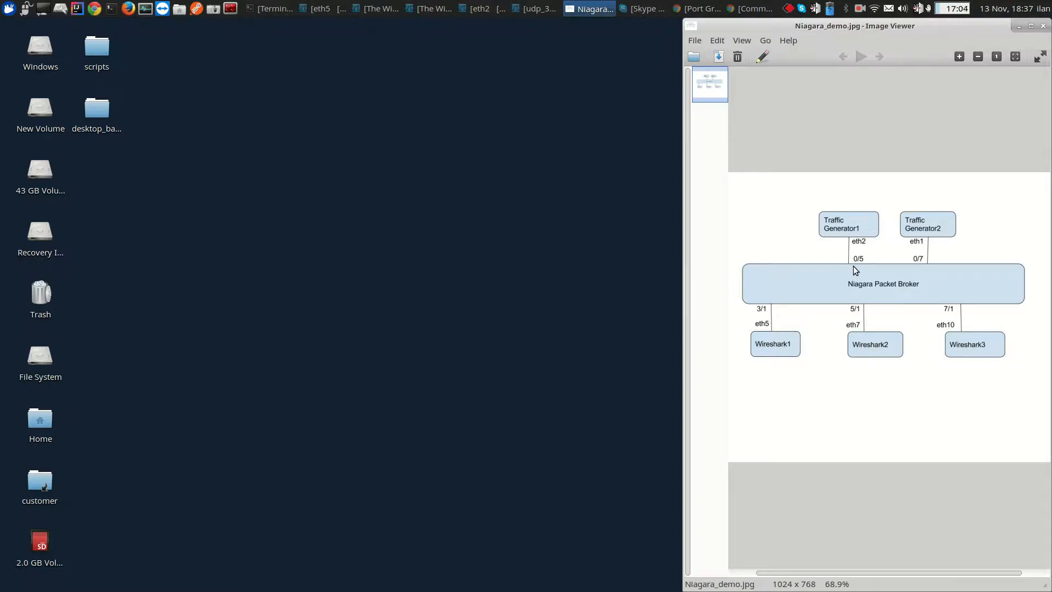
mouse_move(790, 336)
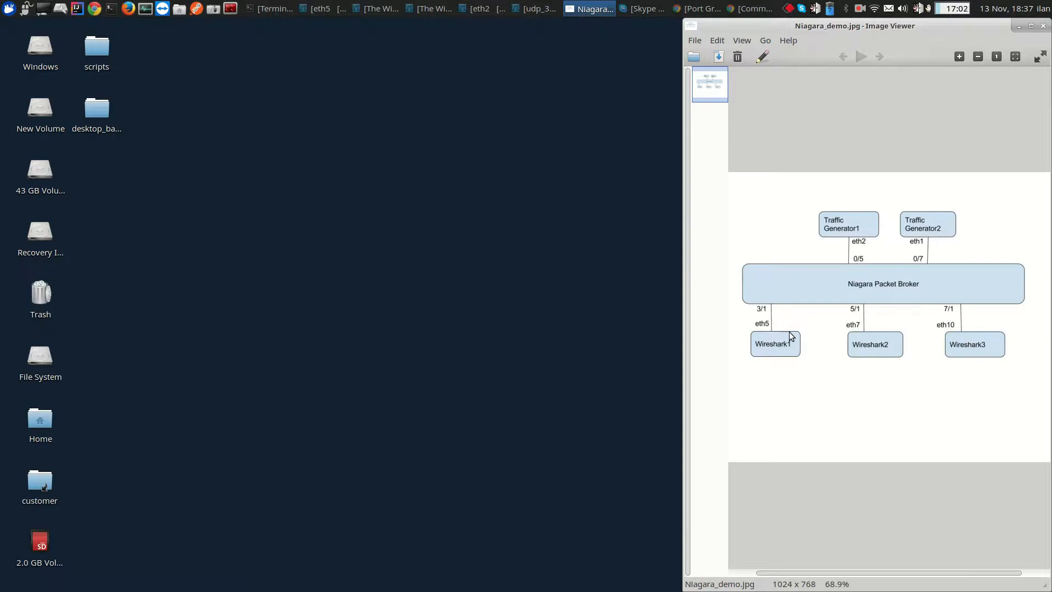
mouse_move(861, 339)
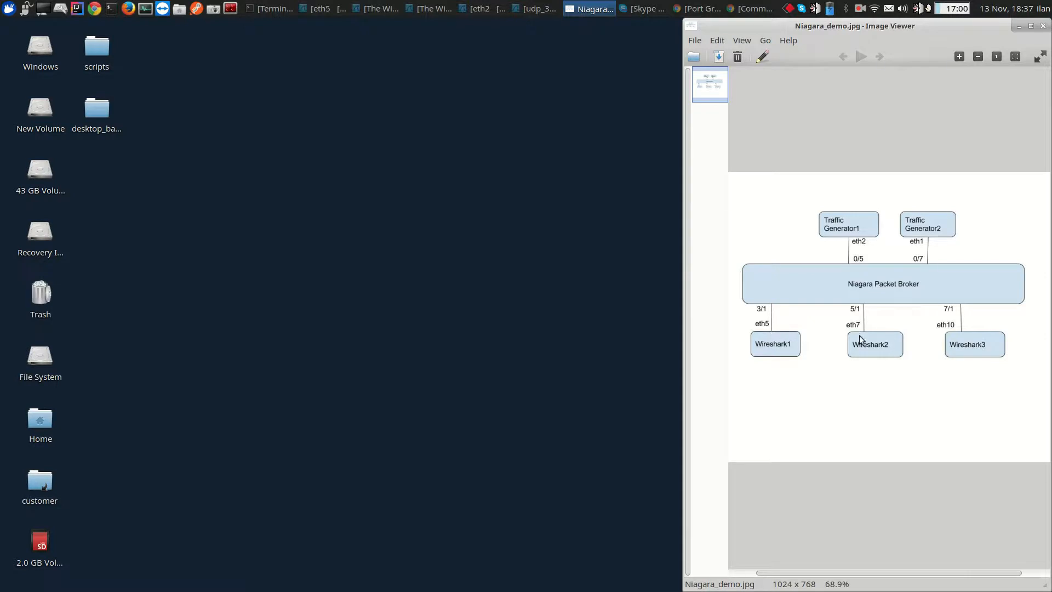
mouse_move(998, 309)
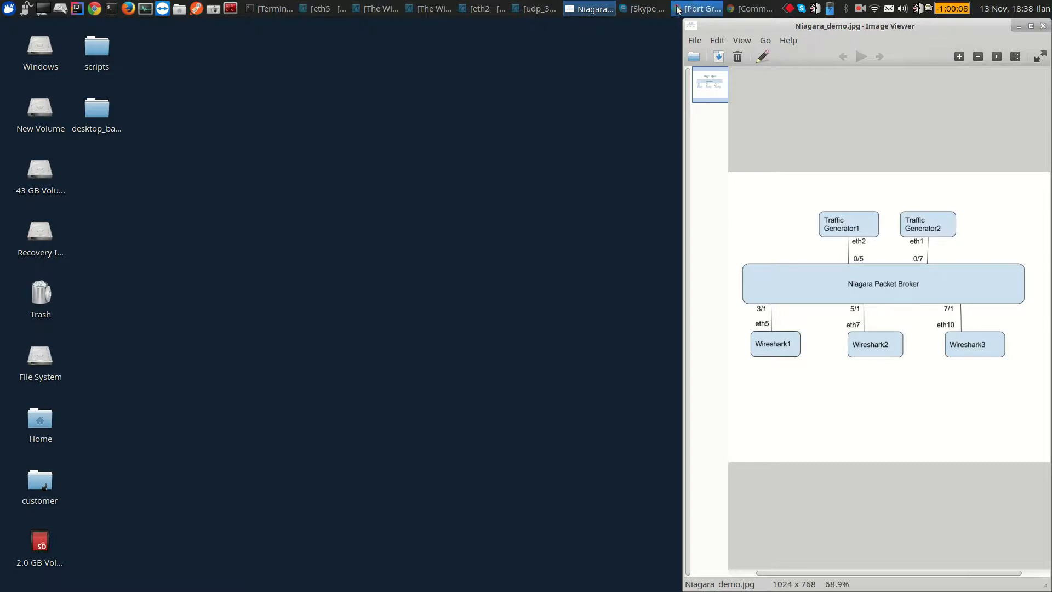
Create a new port group PO193 with ports 3/1, 5/1 and 7/1 and save it.
left_click(698, 8)
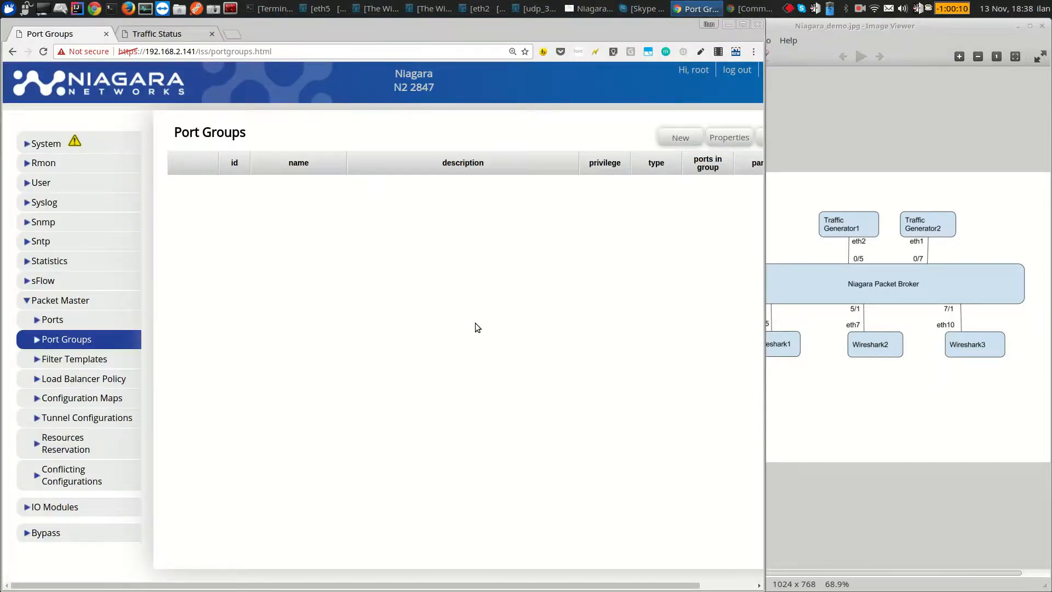
mouse_move(630, 330)
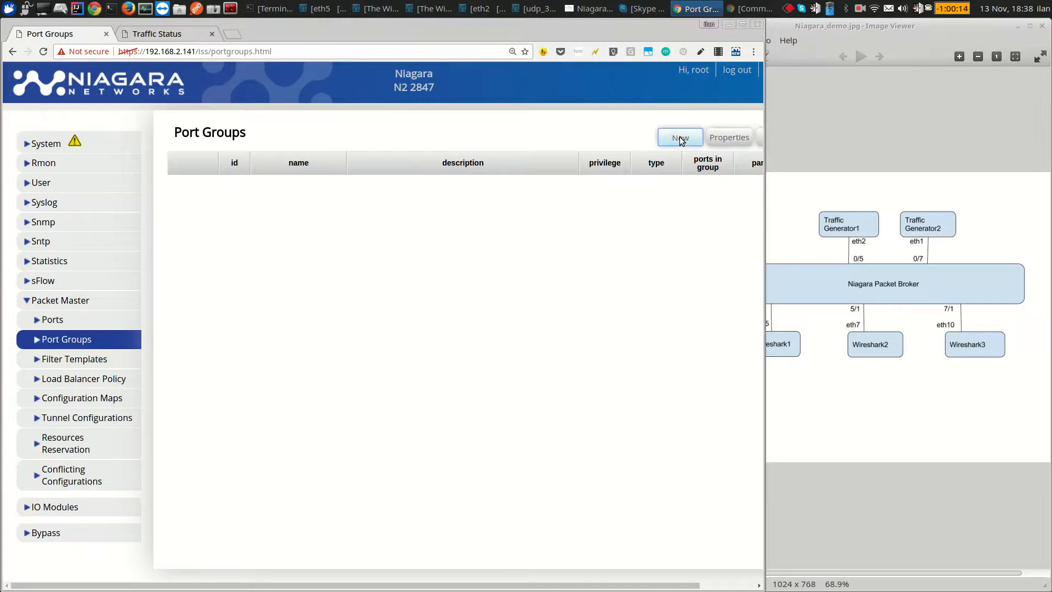
left_click(679, 137)
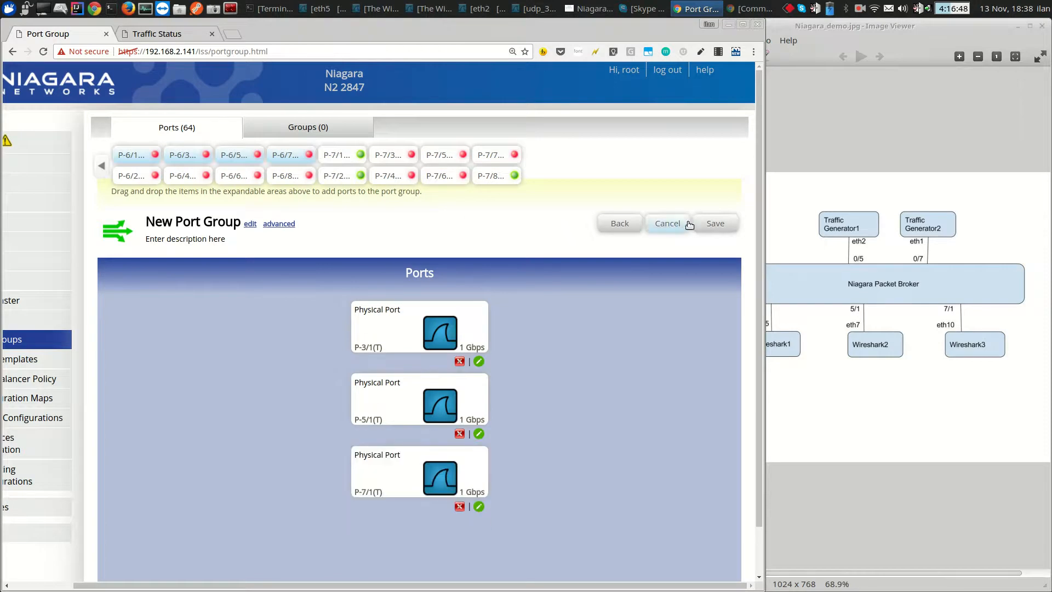
left_click(714, 224)
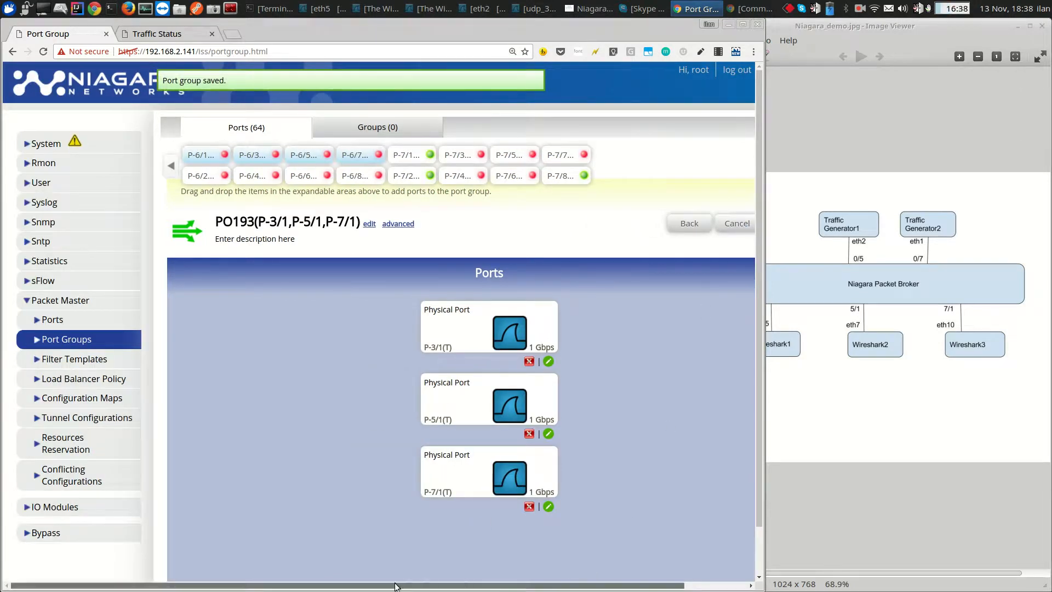
Start a new configuration map routing input port 0/5 through the Pass all filter to PO193.
left_click(81, 398)
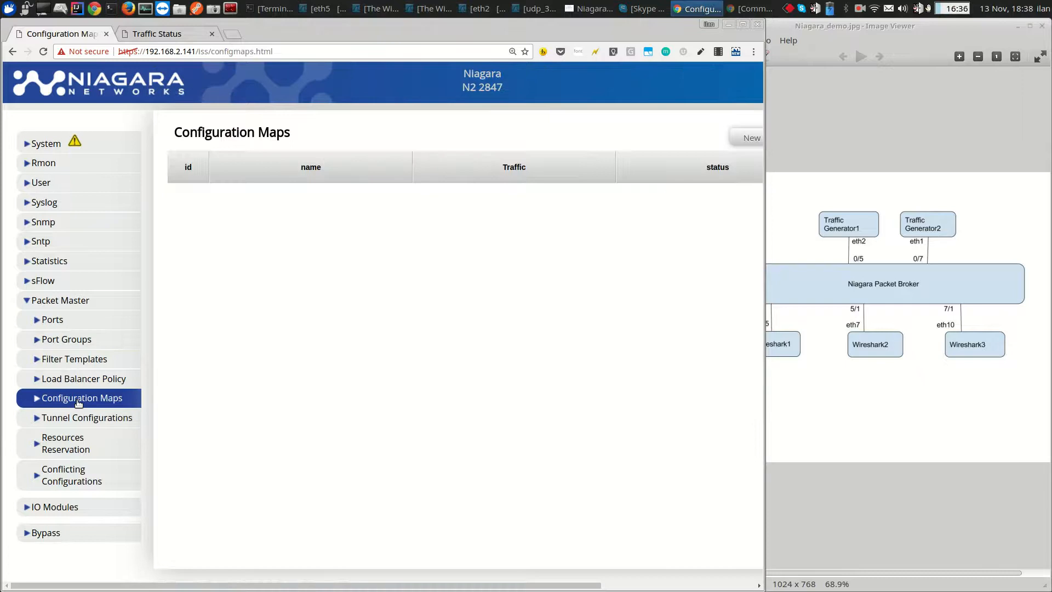
left_click(750, 138)
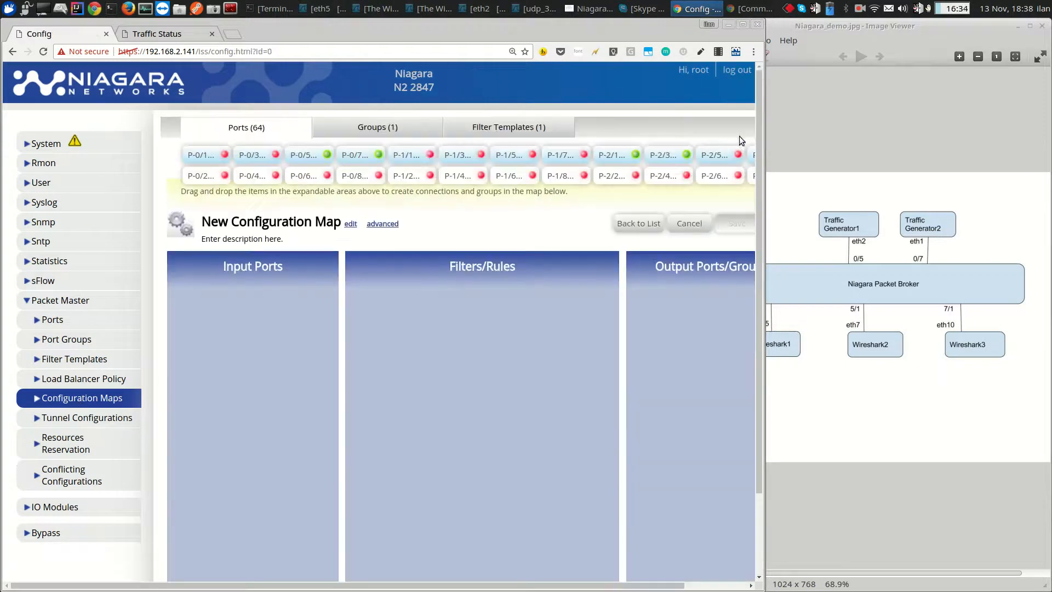
left_click_drag(302, 155, 252, 320)
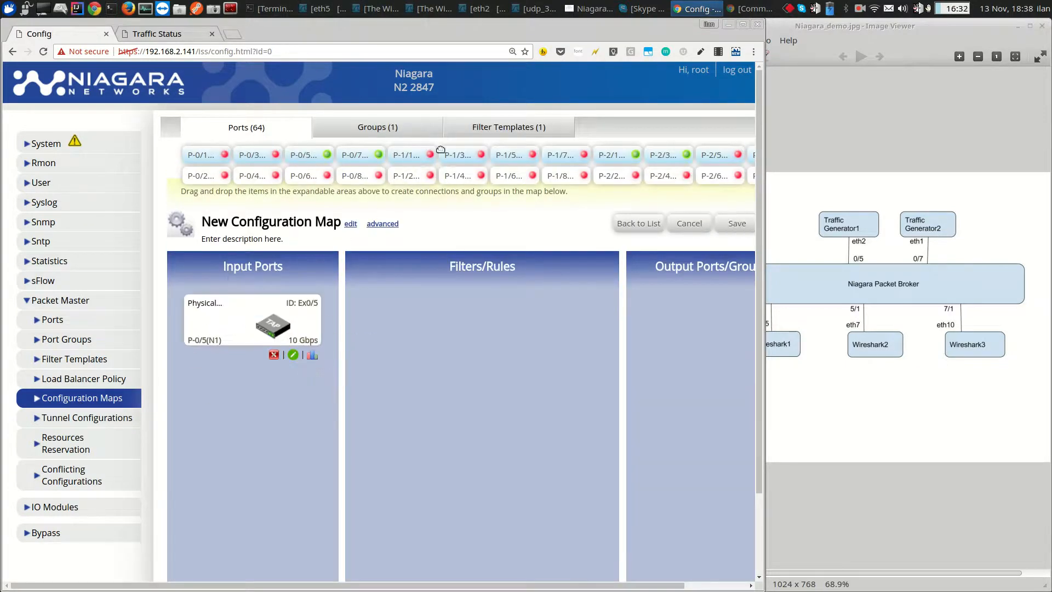
left_click(377, 127)
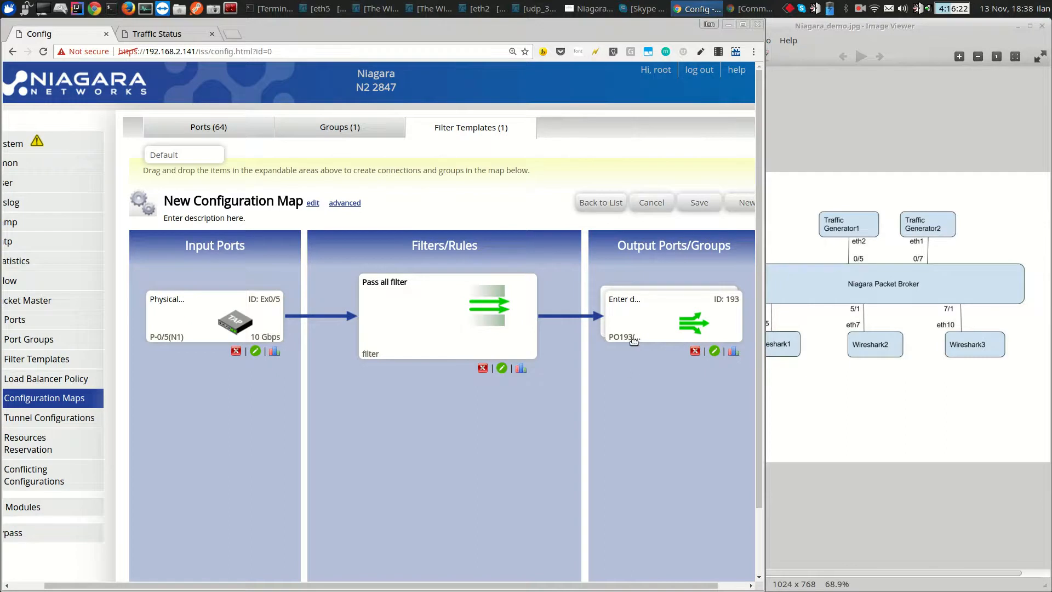
mouse_move(340, 213)
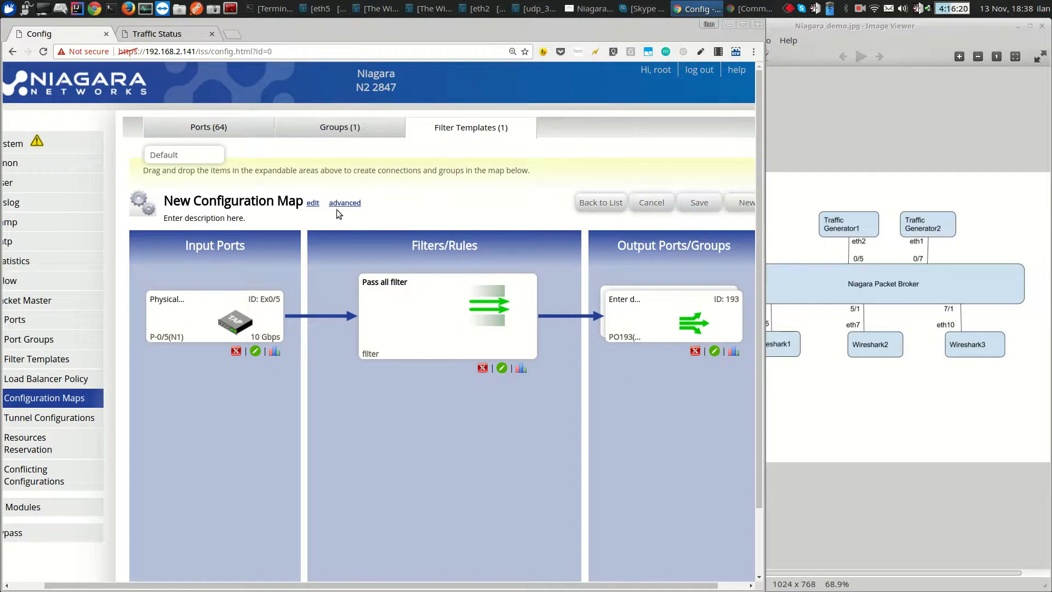
Rename the map to 'Load balancing', save it, and show it enabled in the maps list.
left_click(312, 203)
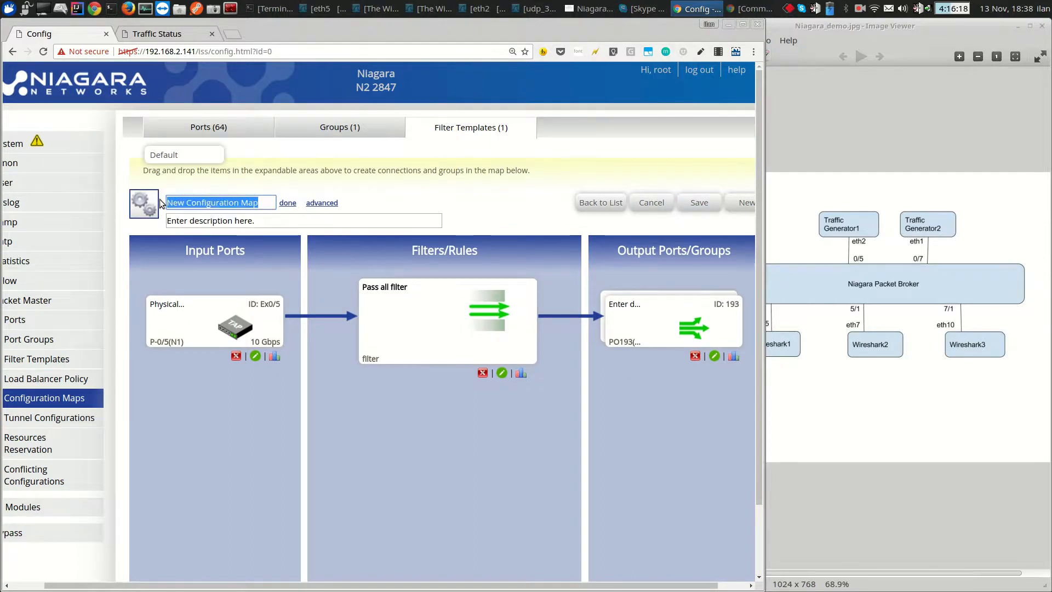
type("Load bal")
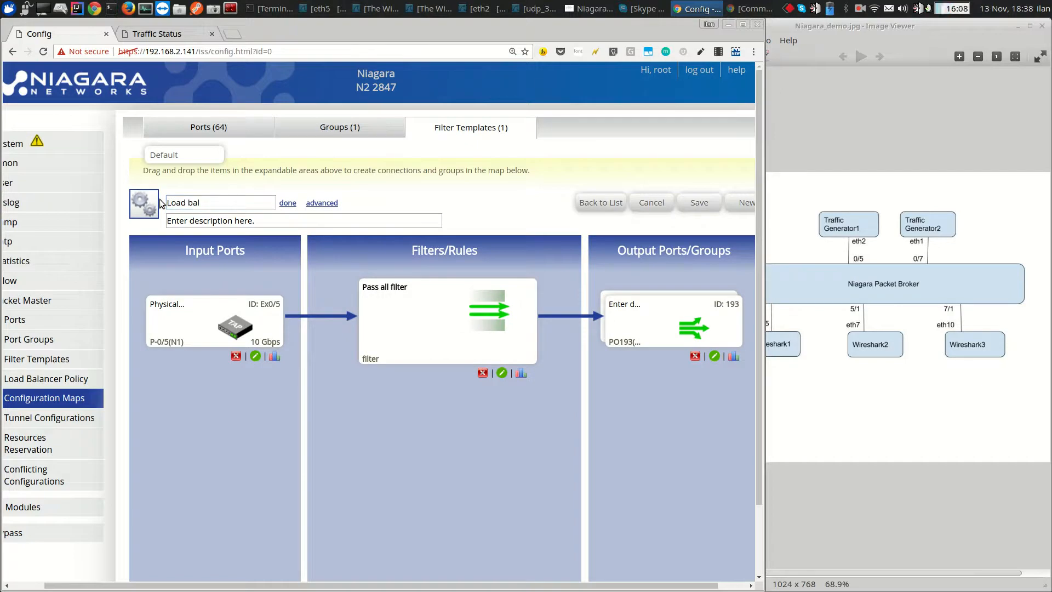
type("ancing")
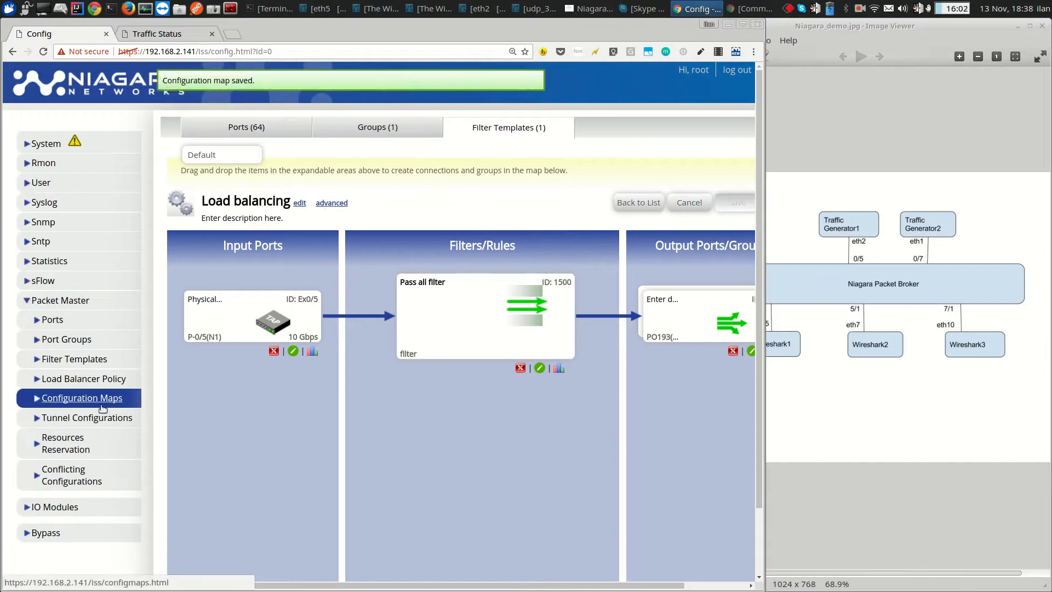
left_click(81, 398)
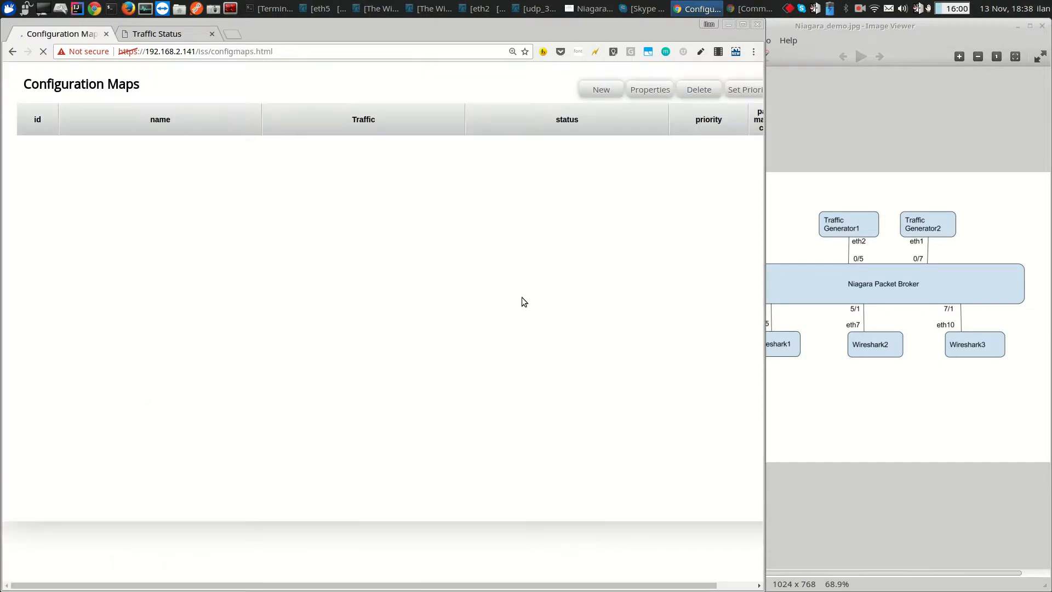
left_click(42, 51)
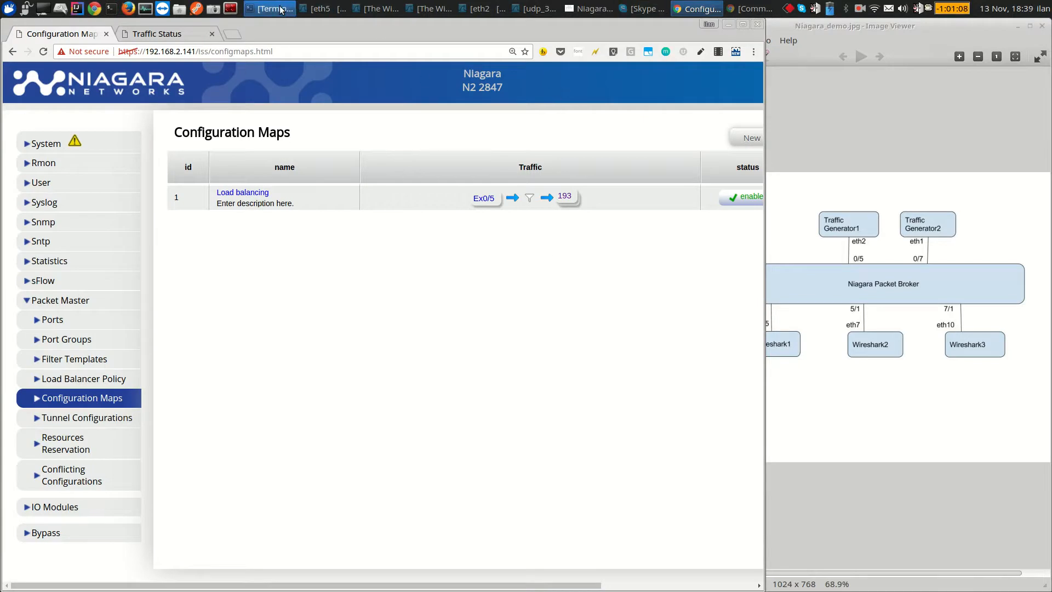
Run tcpreplay of udp_300_streams_randome.pcap on eth2 at 1000 Mbps looping, then return to the web UI.
left_click(271, 8)
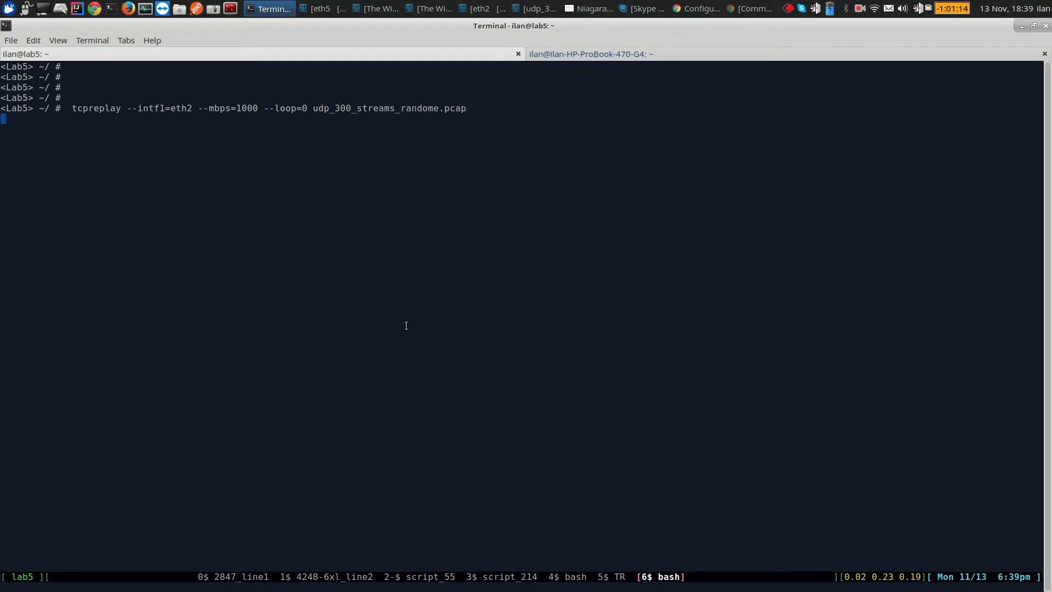
left_click(702, 9)
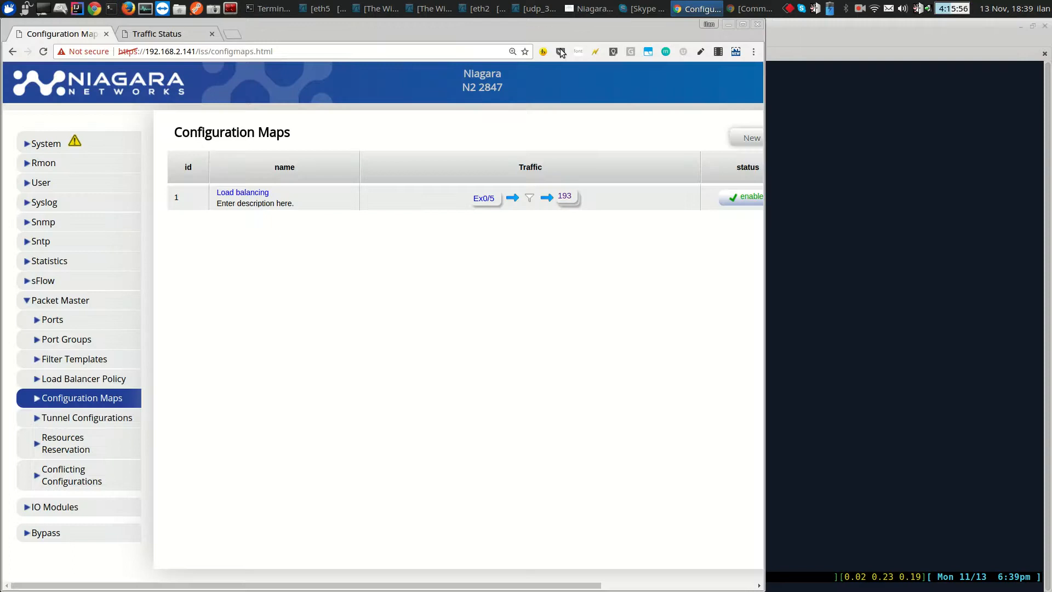
Show Traffic Rate Statistics: 1 Gbps into Ex0/5, about 334 Mbps each on Ex3/1, Ex5/1, Ex7/1.
left_click(158, 33)
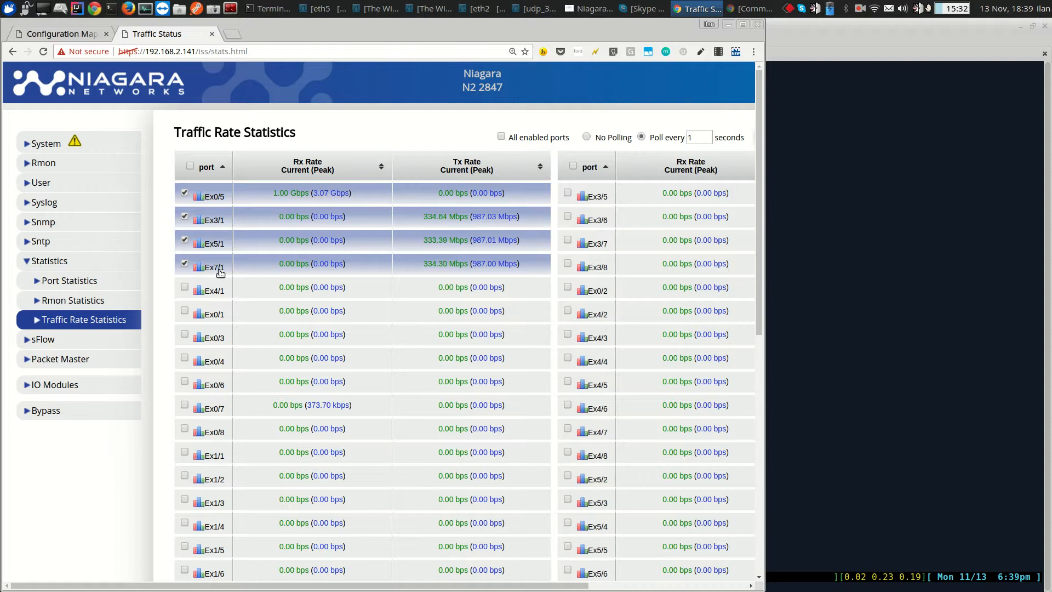
mouse_move(439, 277)
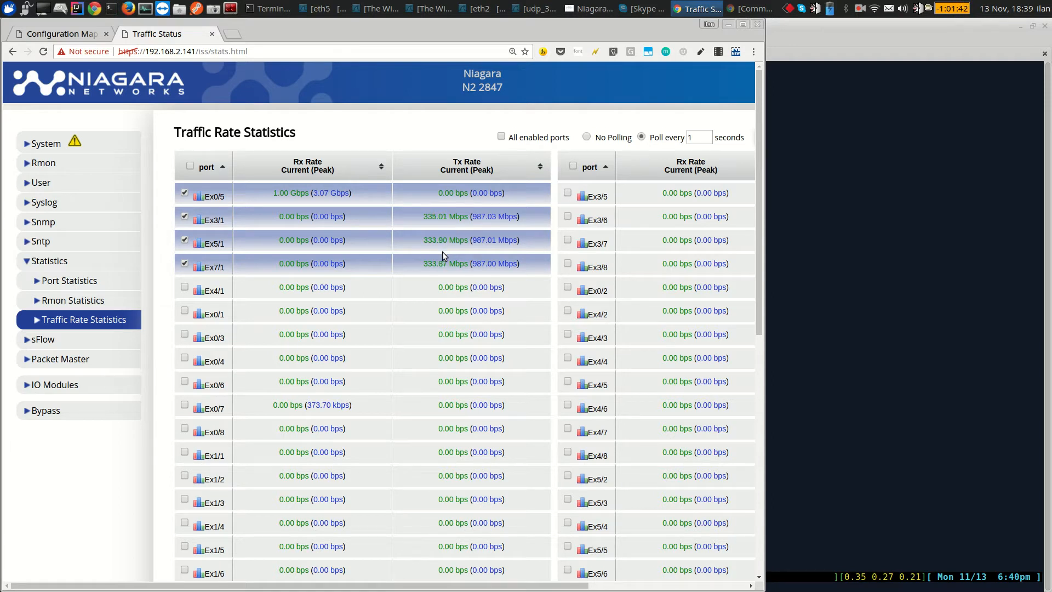
mouse_move(264, 20)
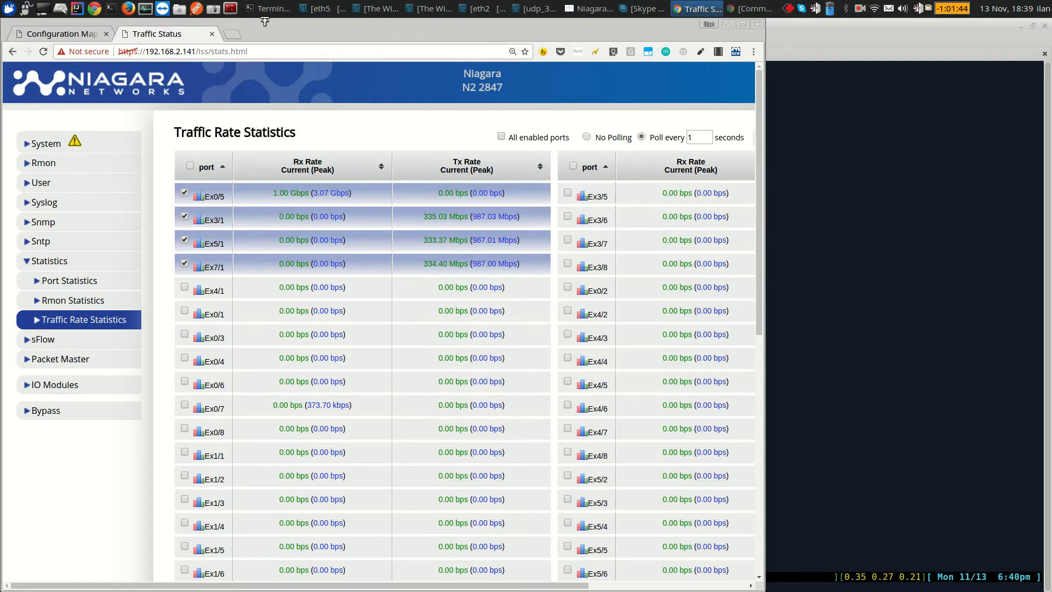
Stop tcpreplay in Terminal and confirm all four ports now read 0 bps.
left_click(274, 9)
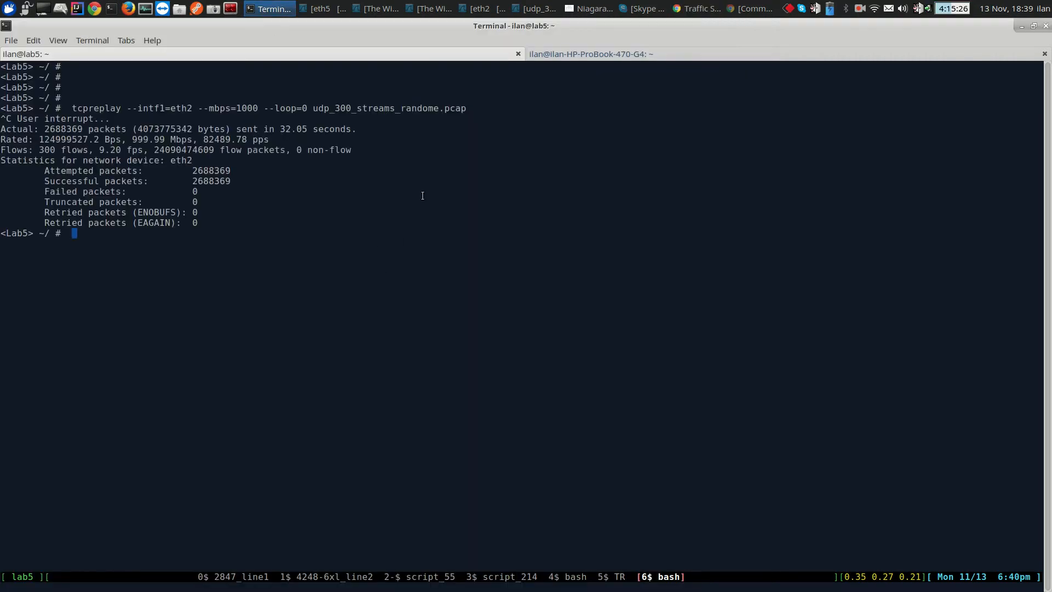
left_click(696, 9)
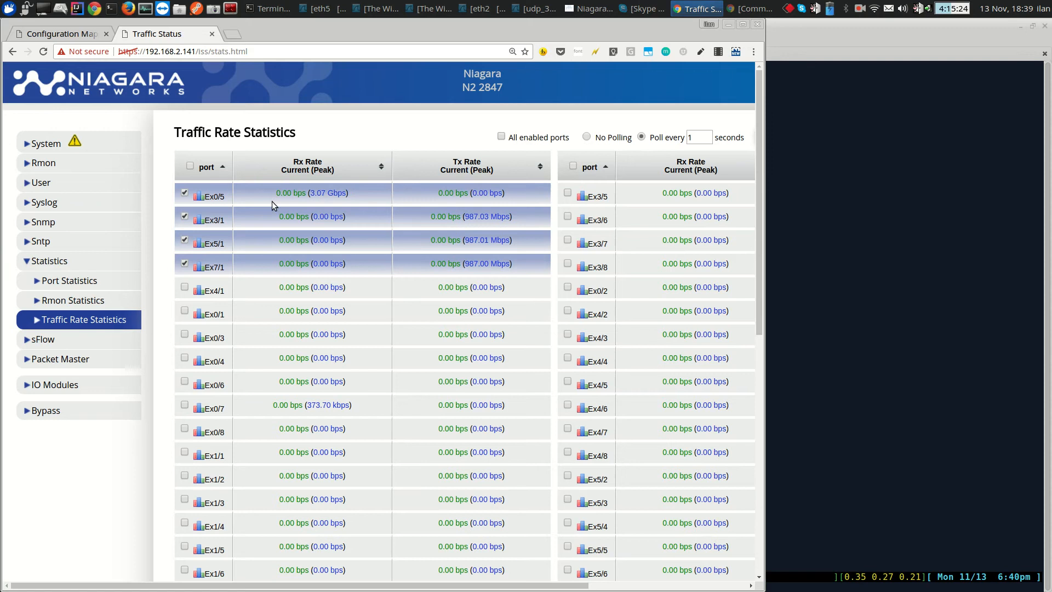
mouse_move(451, 250)
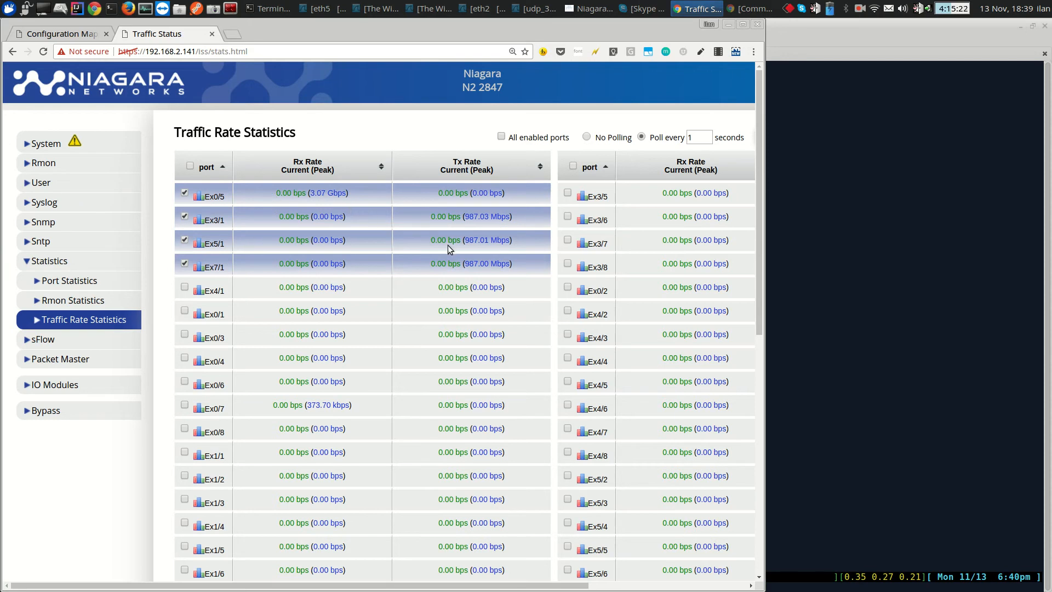